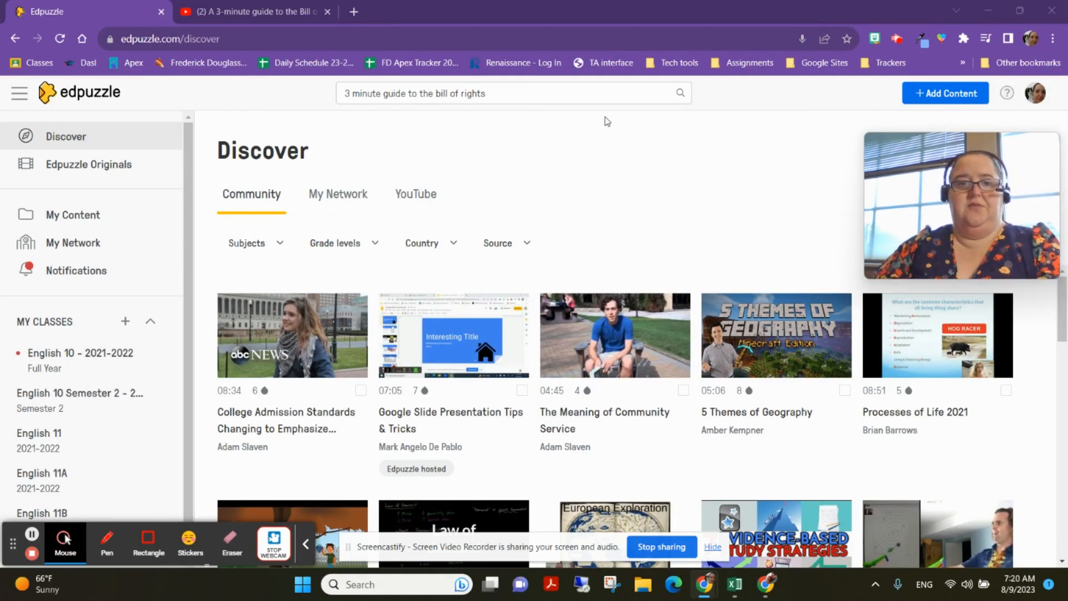
{"action": "mouse_move", "coordinate": [614, 130]}
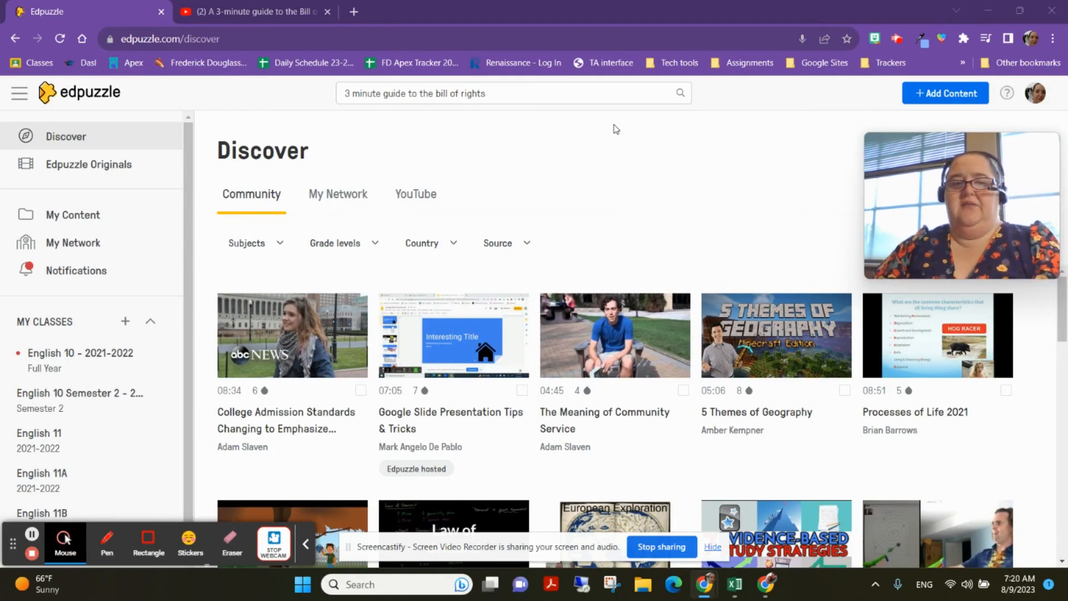
{"action": "mouse_move", "coordinate": [671, 148]}
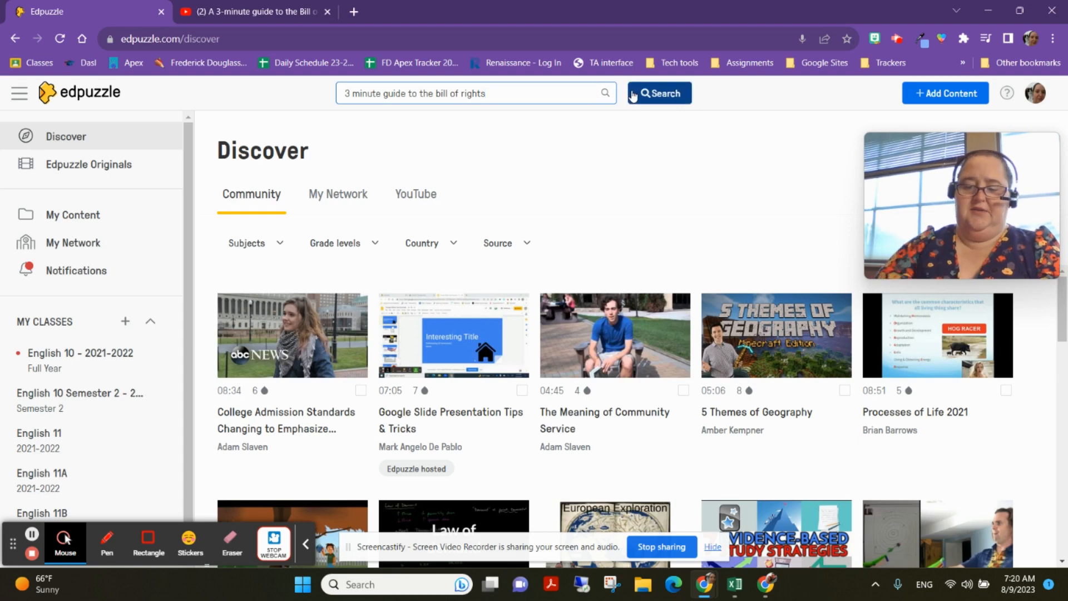
- Search Edpuzzle for the Bill of Rights guide and browse the Community results to the second row
{"action": "left_click", "coordinate": [658, 93]}
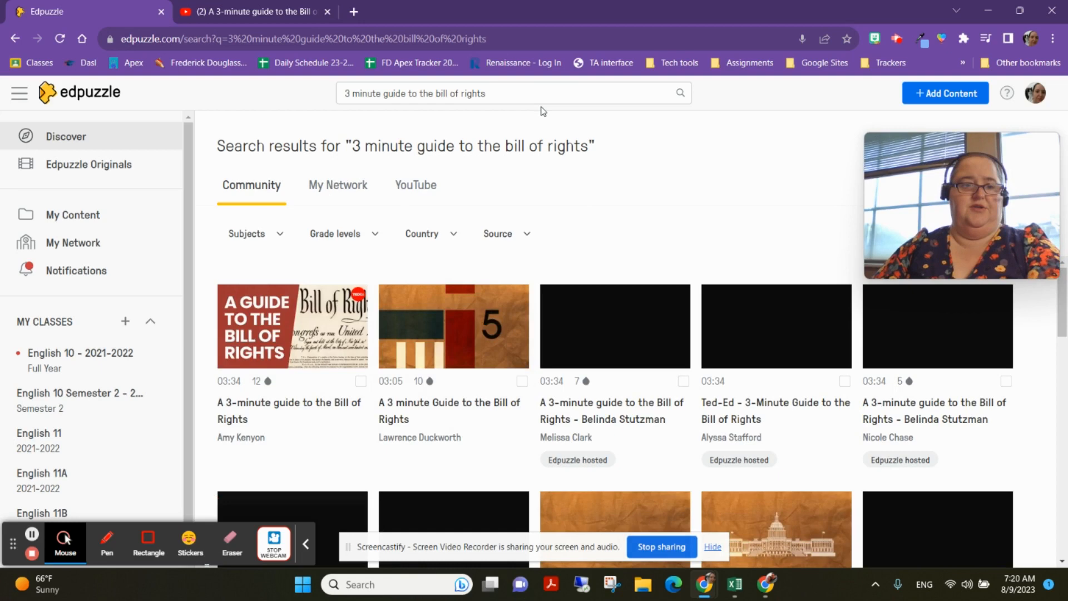
{"action": "mouse_move", "coordinate": [407, 129]}
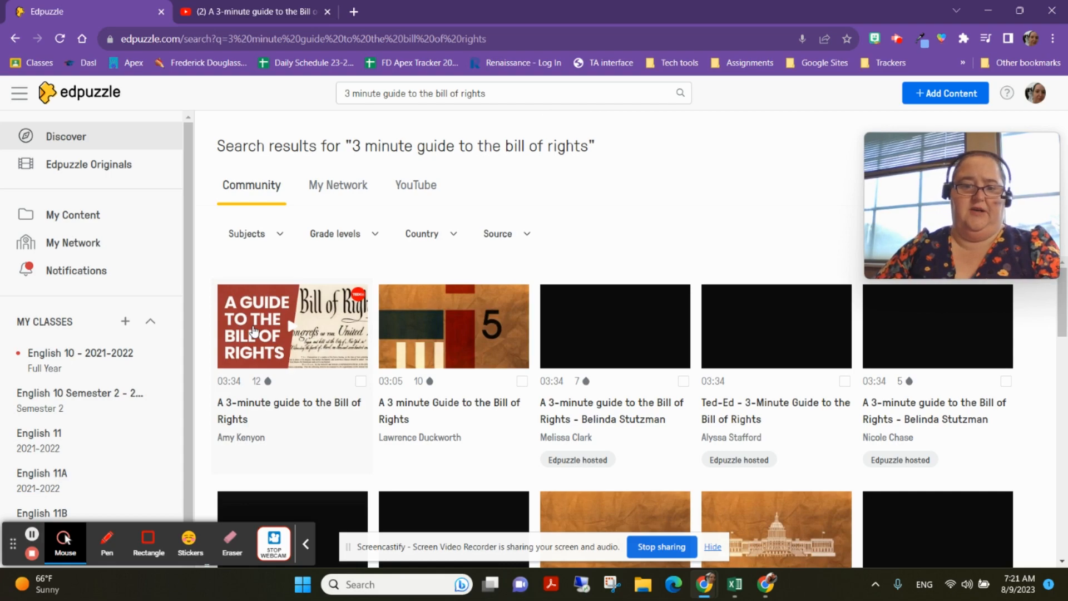
{"action": "mouse_move", "coordinate": [604, 353]}
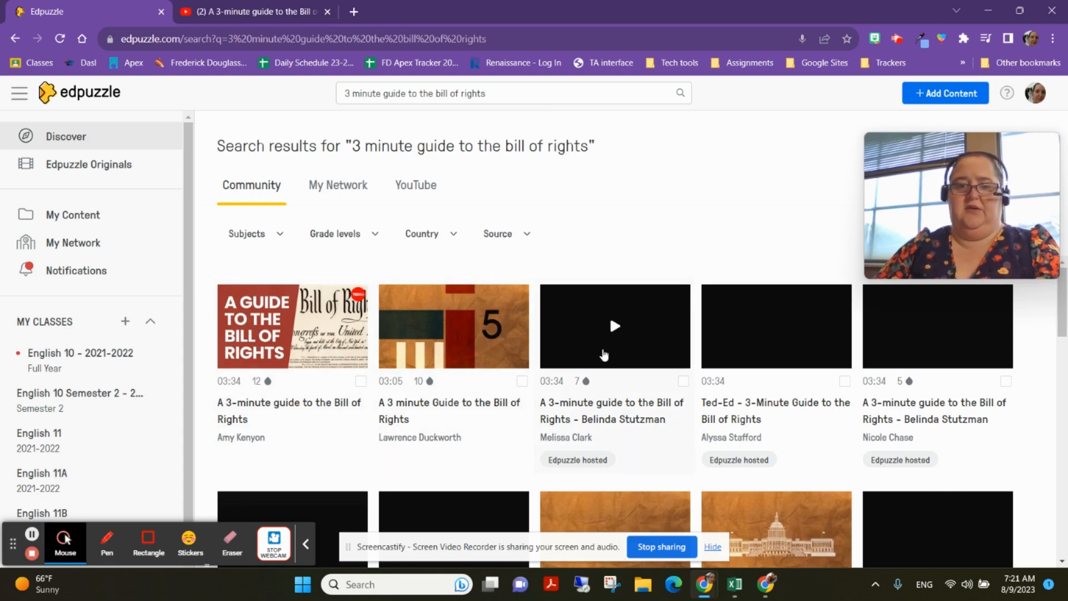
{"action": "scroll", "scroll_direction": "down", "scroll_amount": 3}
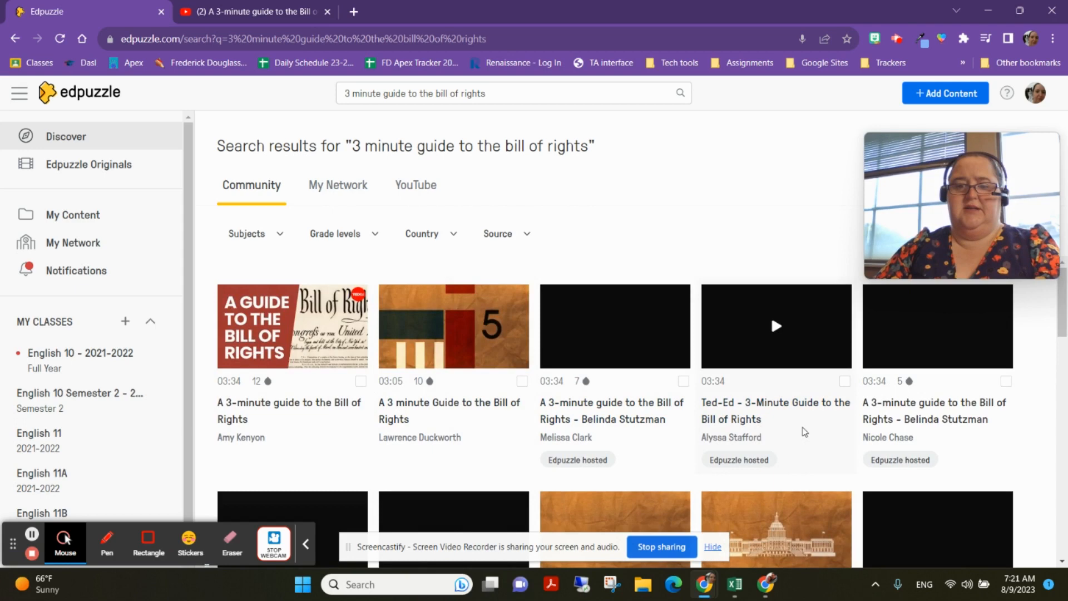
{"action": "scroll", "scroll_direction": "down", "scroll_amount": 3}
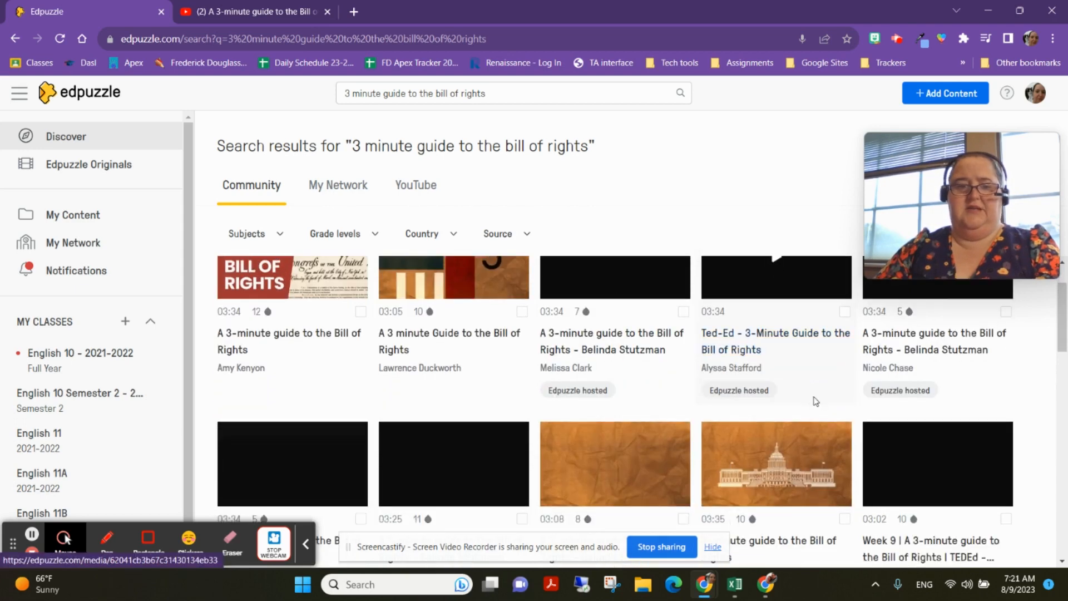
{"action": "scroll", "scroll_direction": "down", "scroll_amount": 3}
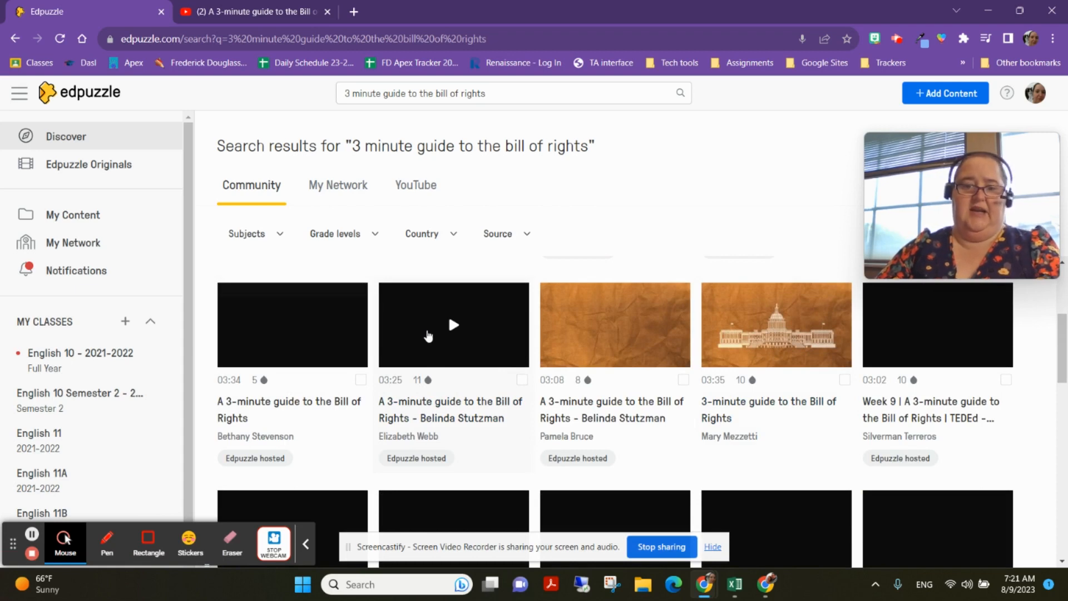
{"action": "mouse_move", "coordinate": [257, 349]}
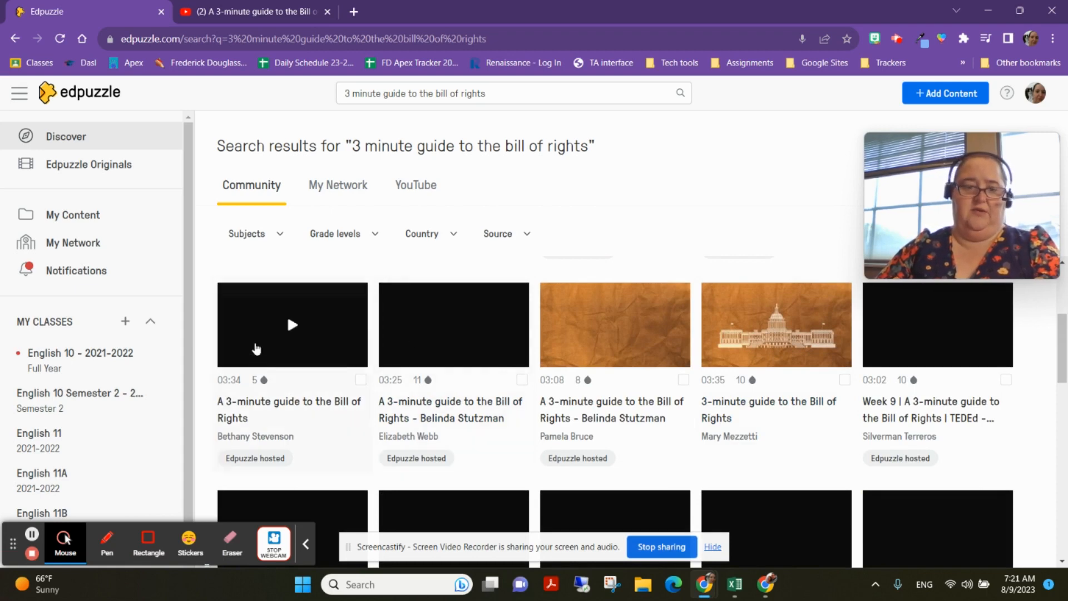
{"action": "mouse_move", "coordinate": [448, 356]}
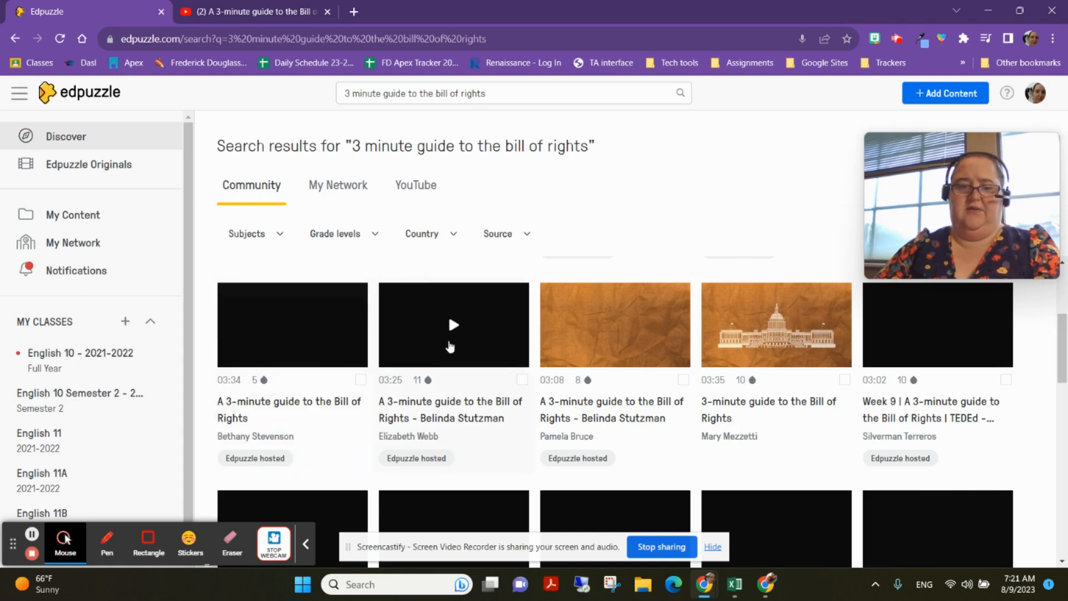
{"action": "mouse_move", "coordinate": [490, 373]}
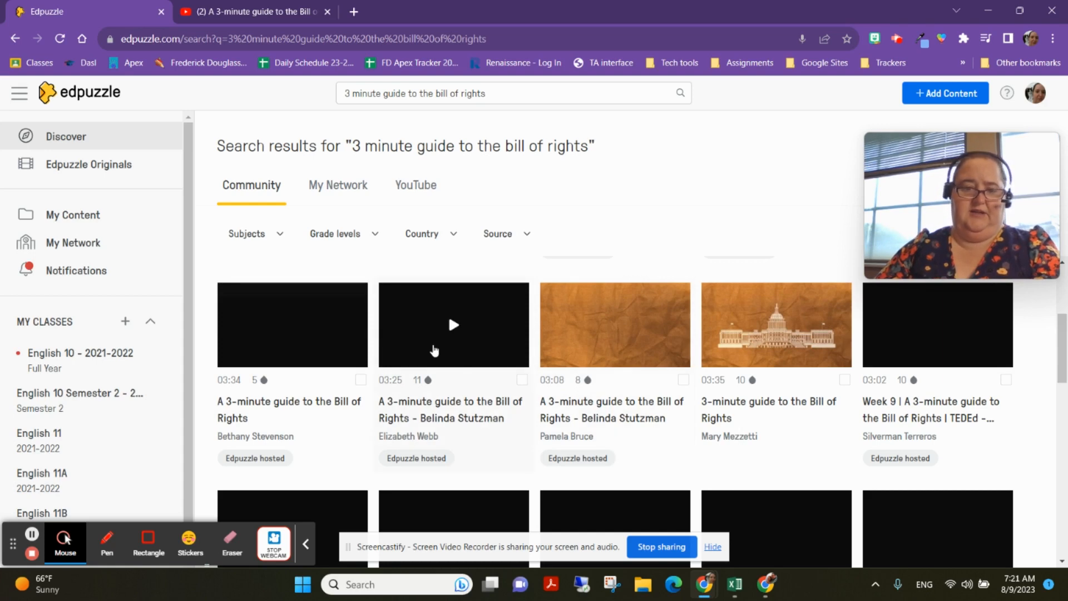
- Preview the 03:25 community version and review its multiple-choice questions and other versions
{"action": "left_click", "coordinate": [452, 323]}
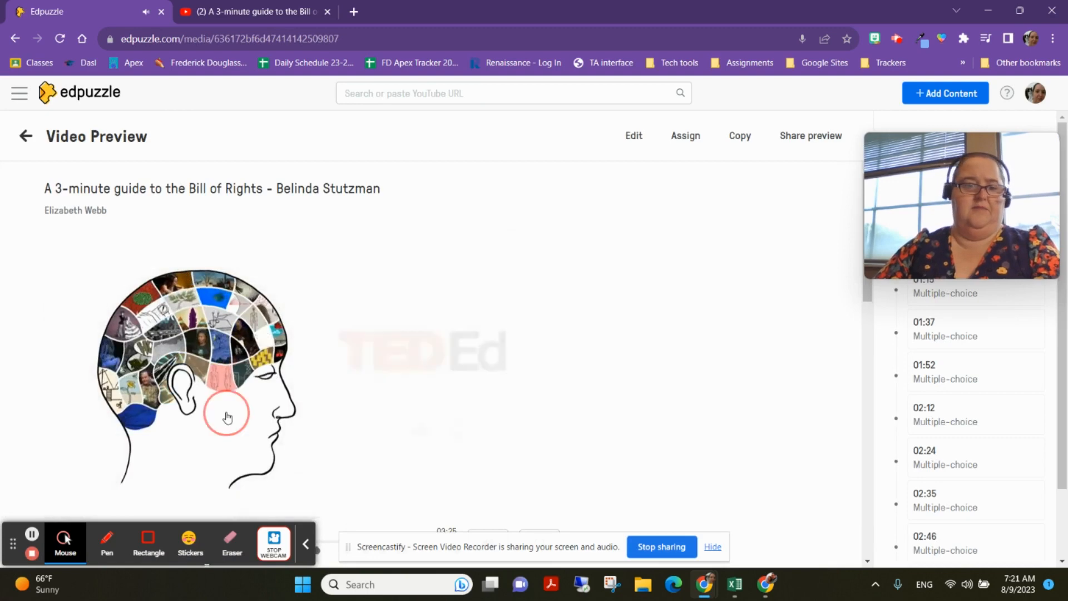
{"action": "scroll", "scroll_direction": "down", "scroll_amount": 3}
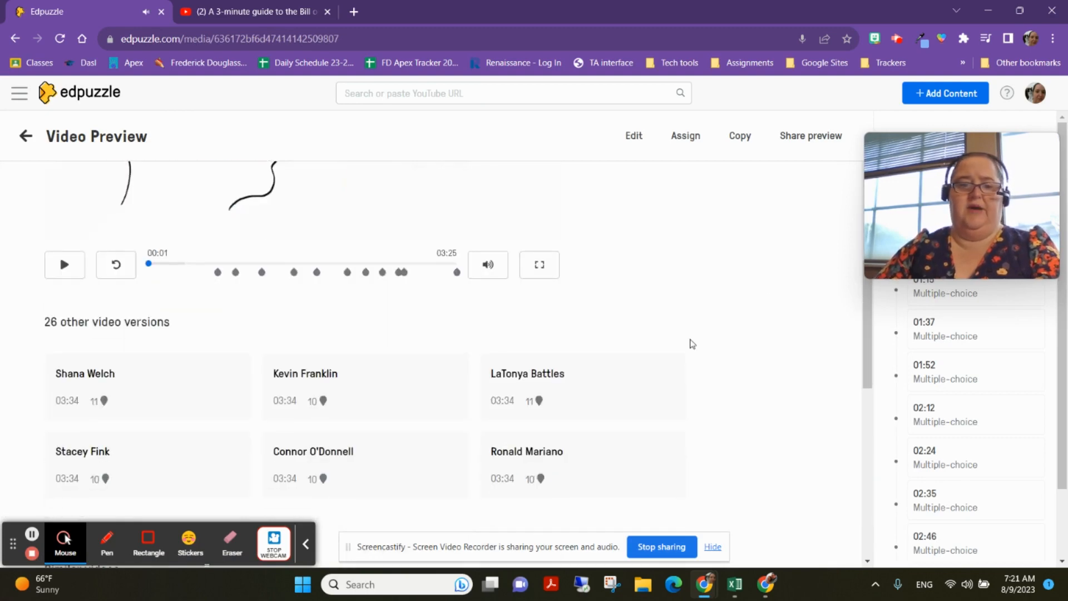
{"action": "scroll", "scroll_direction": "down", "scroll_amount": 3}
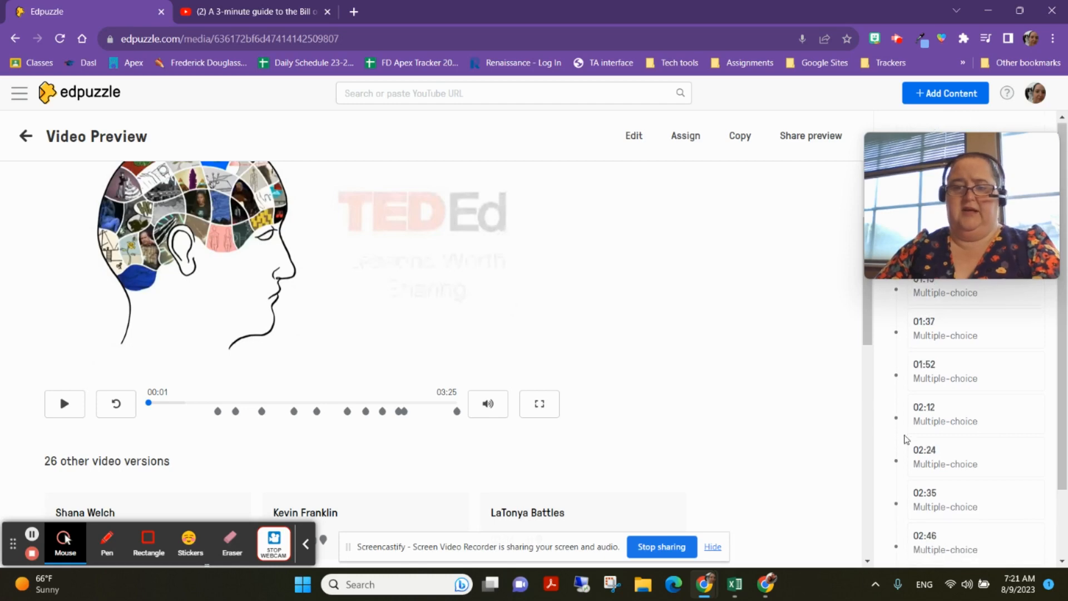
{"action": "mouse_move", "coordinate": [633, 136]}
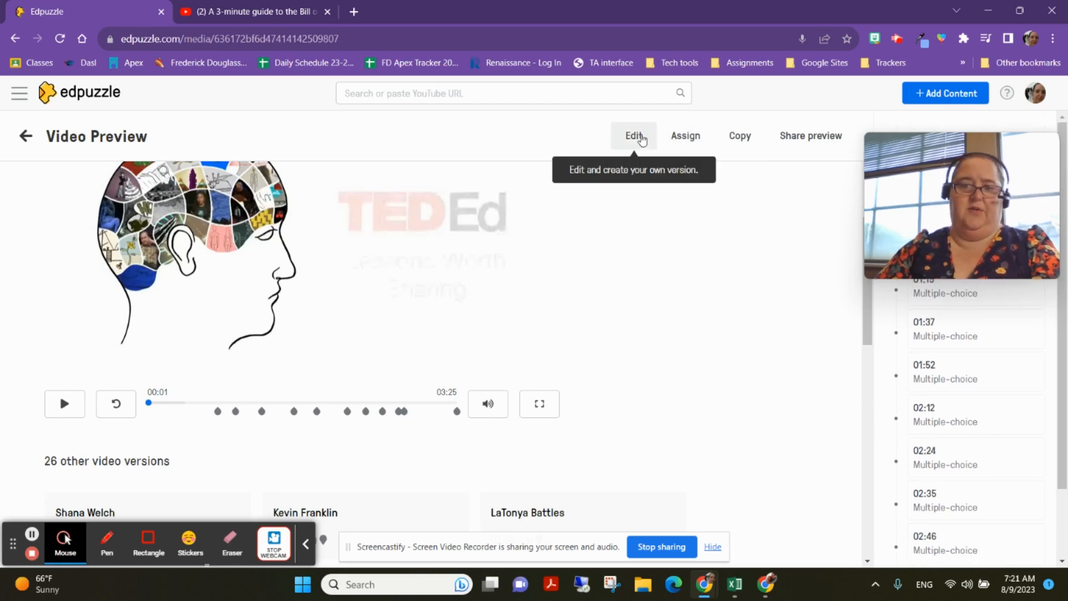
- Create an editable copy, restore the trimmed start to 00:00, and jump to 00:36
{"action": "left_click", "coordinate": [633, 135]}
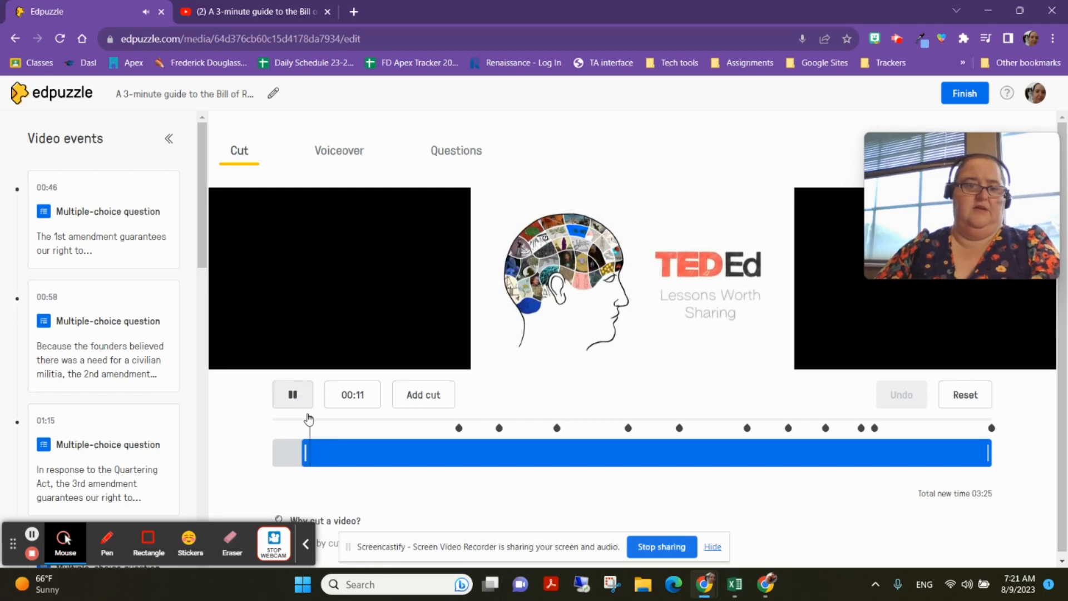
{"action": "left_click", "coordinate": [293, 394]}
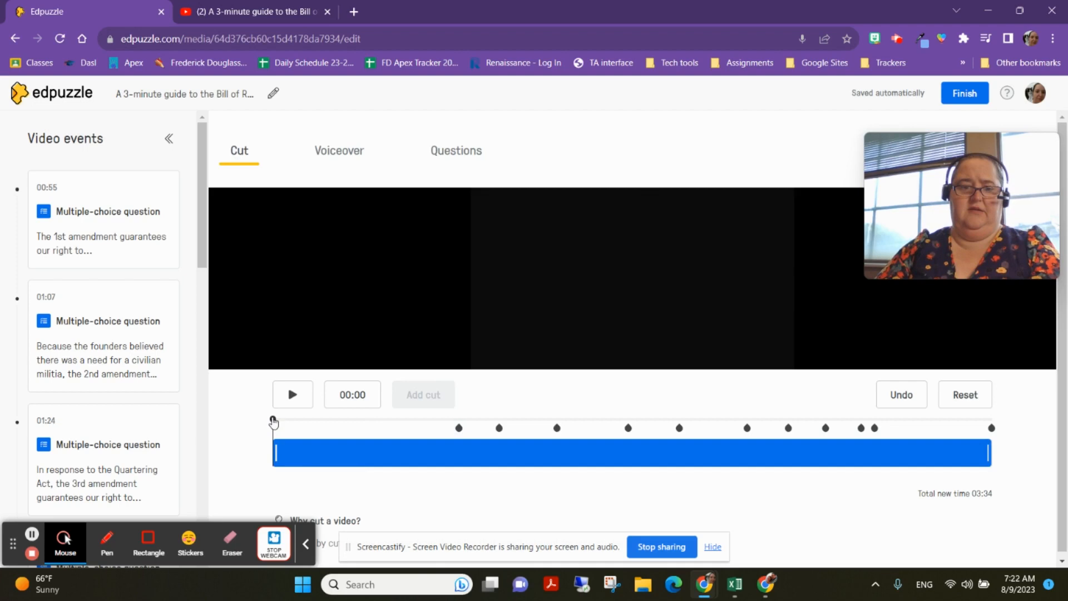
{"action": "left_click", "coordinate": [394, 419]}
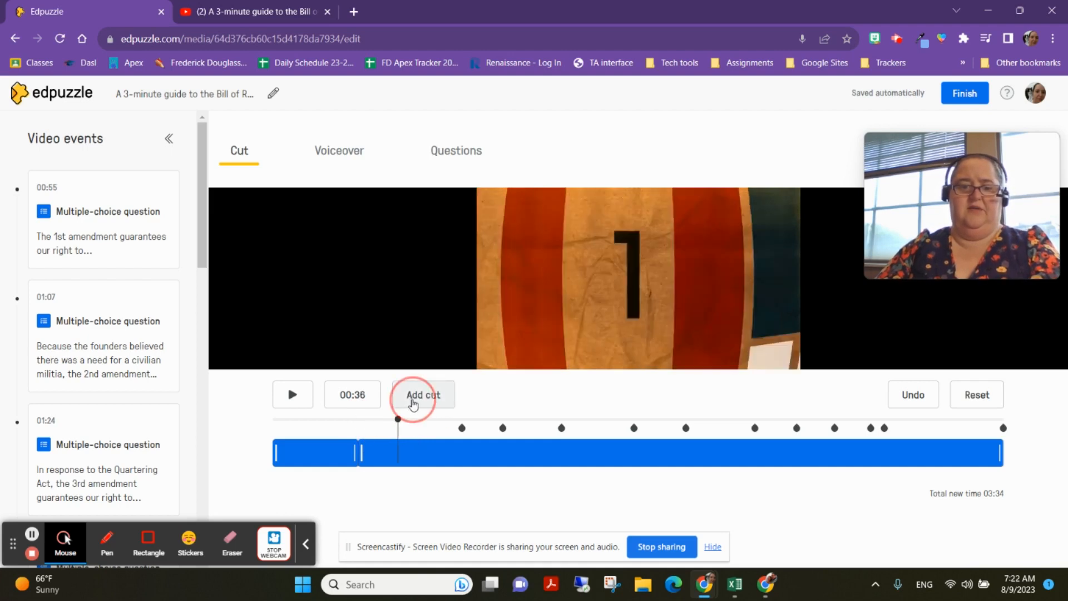
- Cut roughly 00:25–00:46 out of the video, shortening it, and move to the Questions section
{"action": "left_click", "coordinate": [422, 394]}
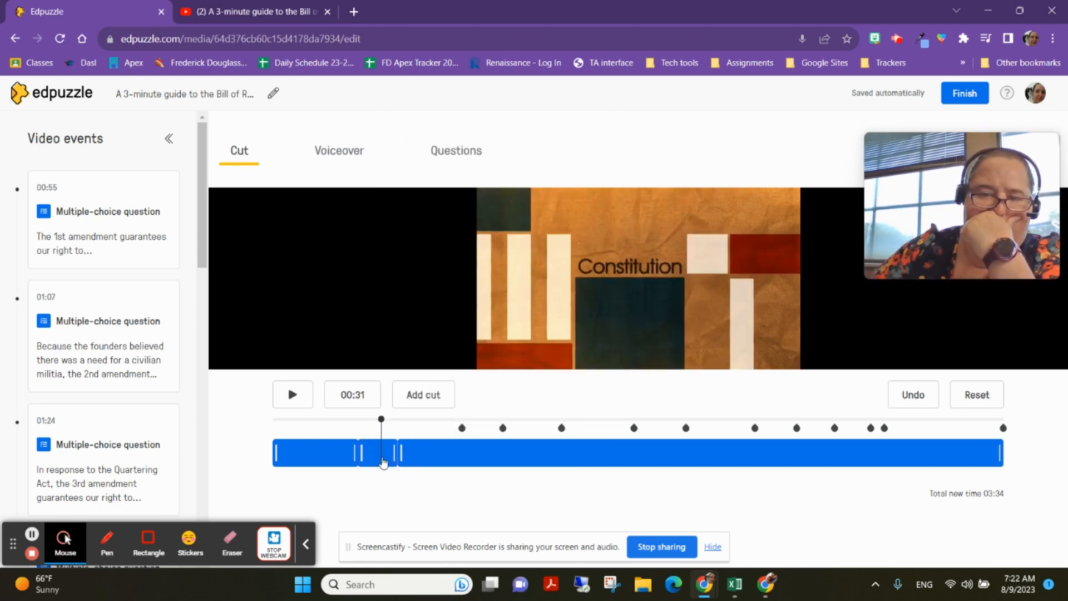
{"action": "left_click", "coordinate": [370, 450]}
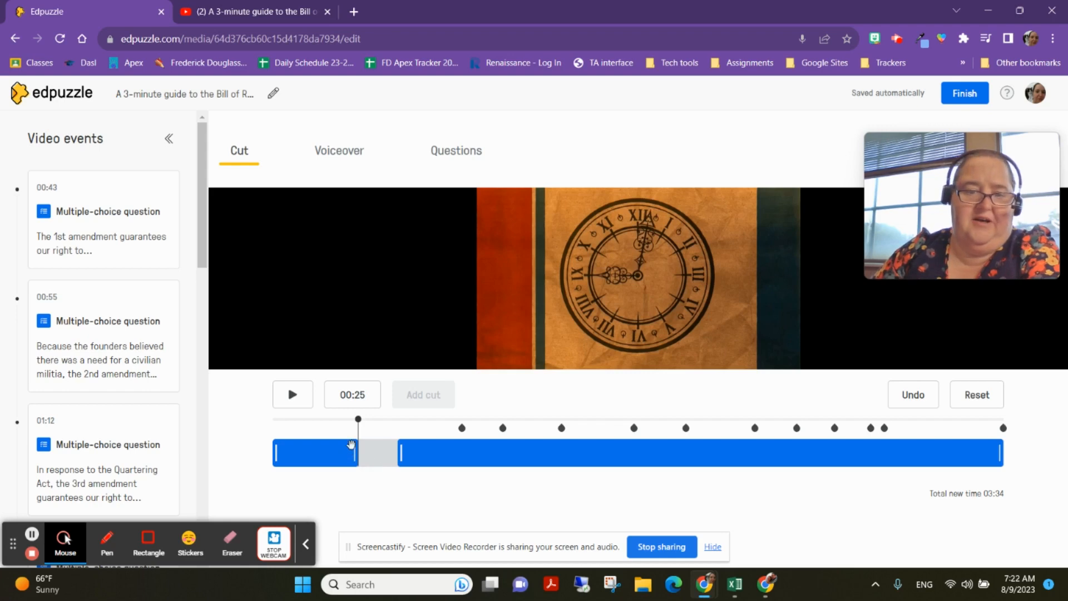
{"action": "left_click", "coordinate": [432, 442]}
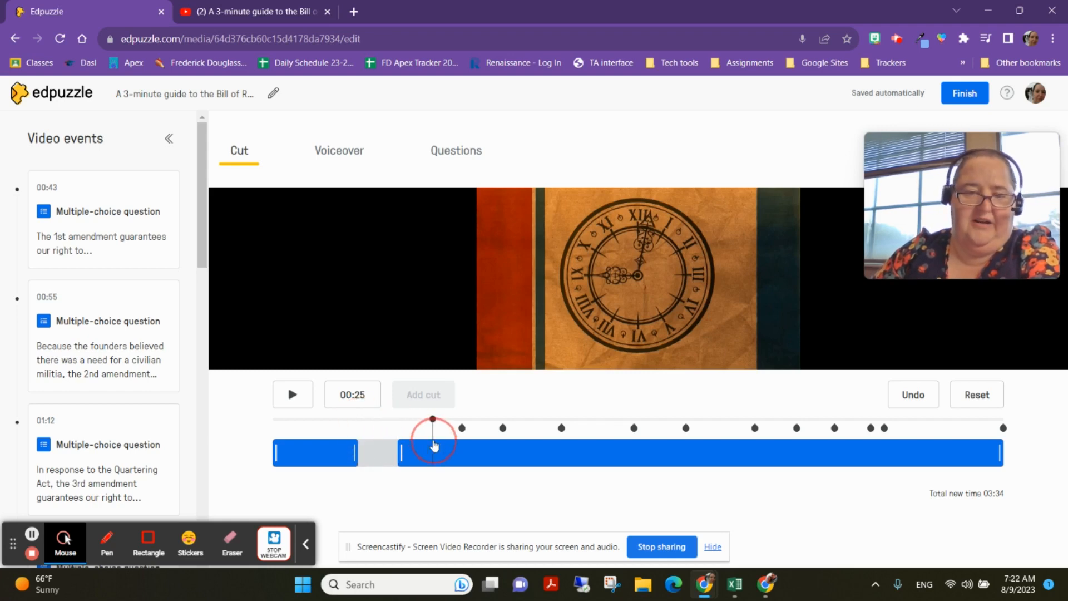
{"action": "left_click", "coordinate": [423, 394]}
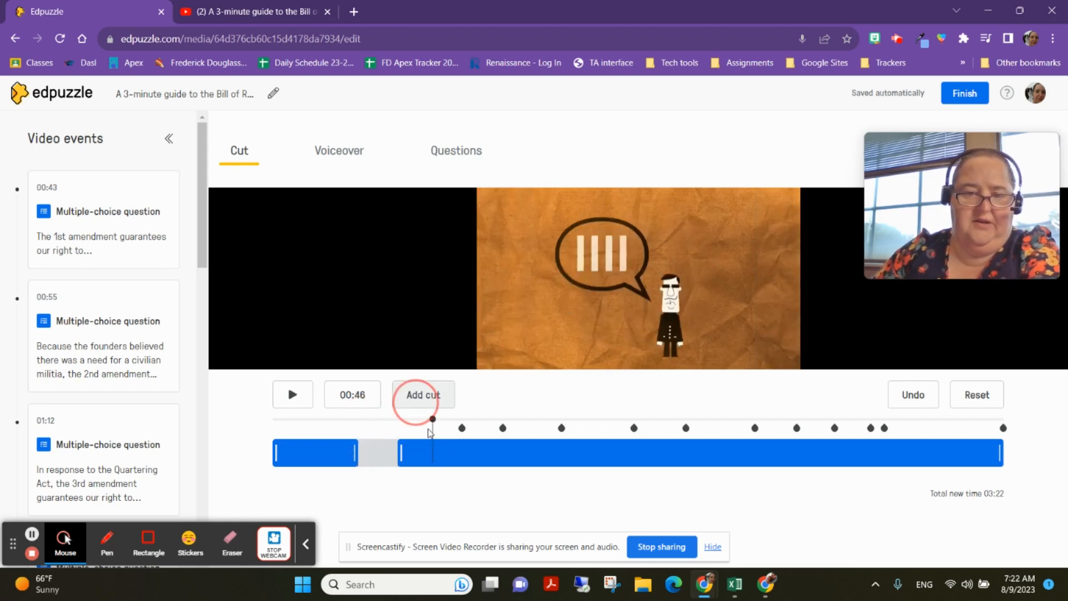
{"action": "left_click", "coordinate": [423, 394]}
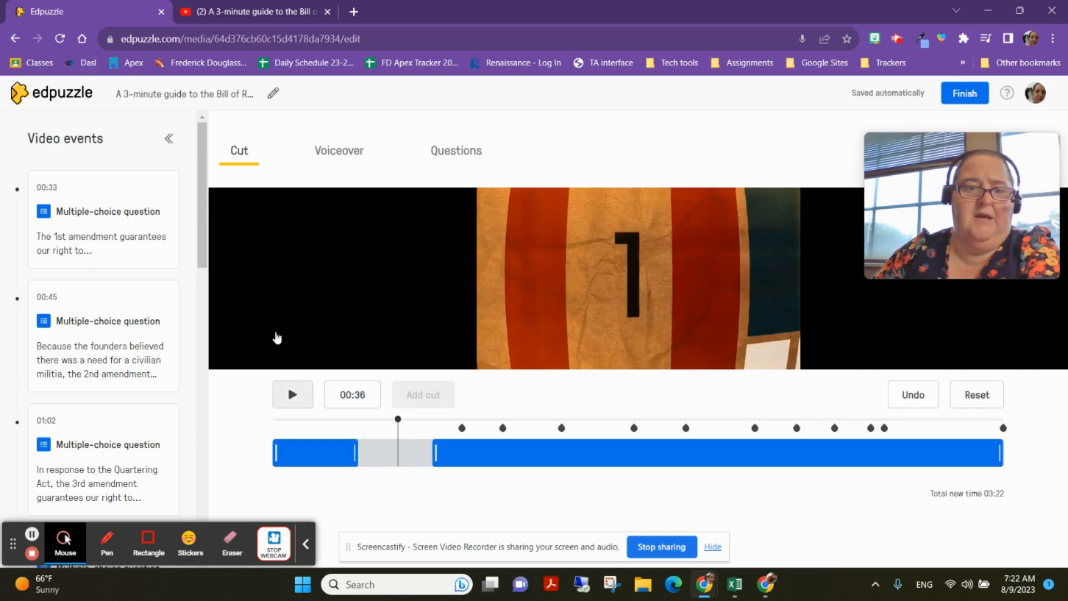
{"action": "mouse_move", "coordinate": [448, 307]}
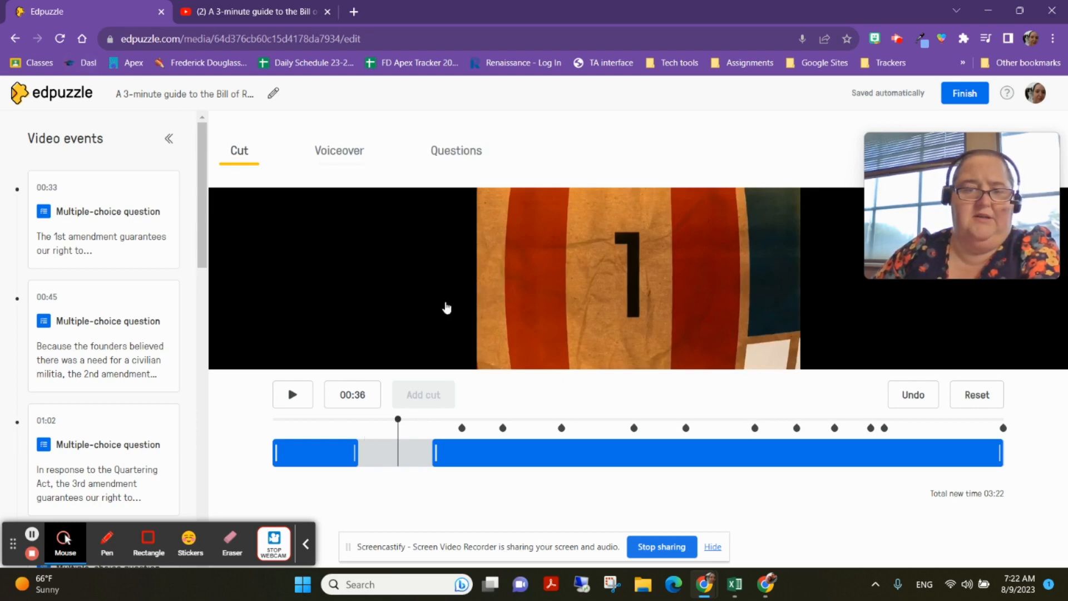
{"action": "left_click", "coordinate": [456, 150]}
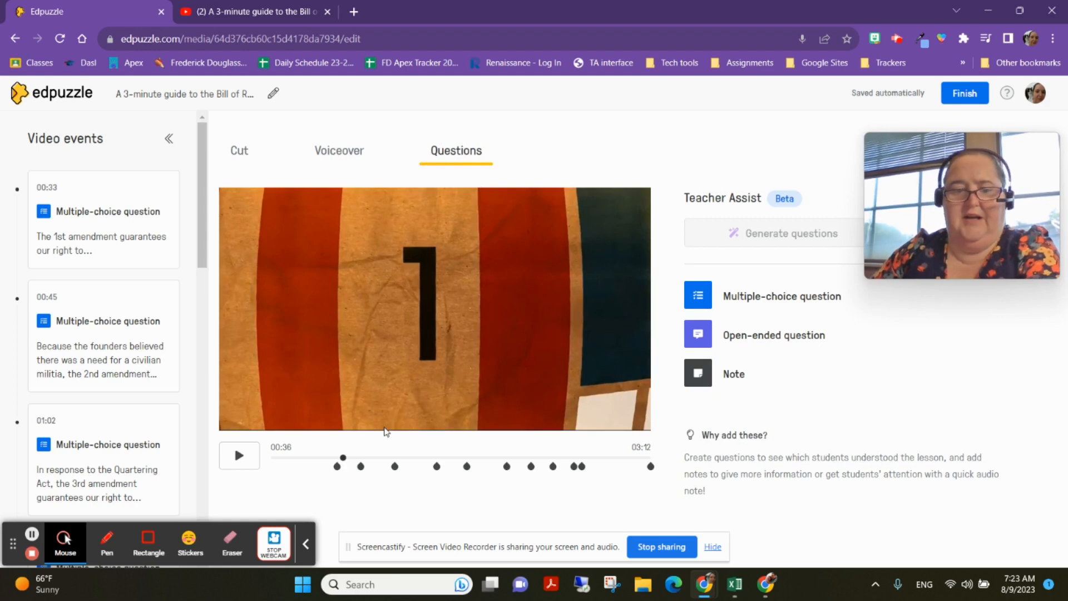
{"action": "left_click", "coordinate": [278, 456]}
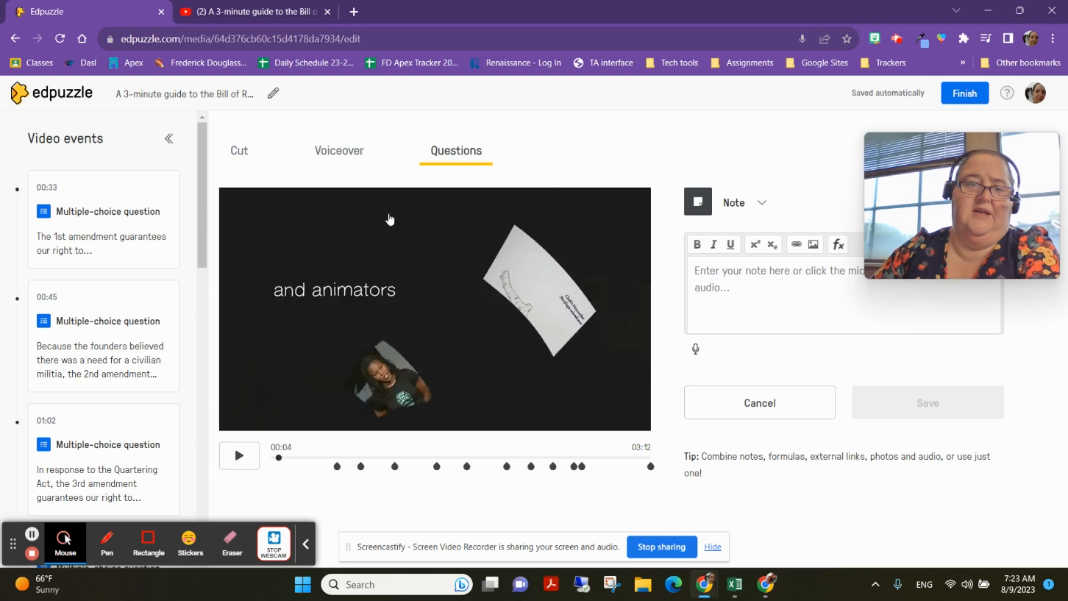
{"action": "mouse_move", "coordinate": [313, 81]}
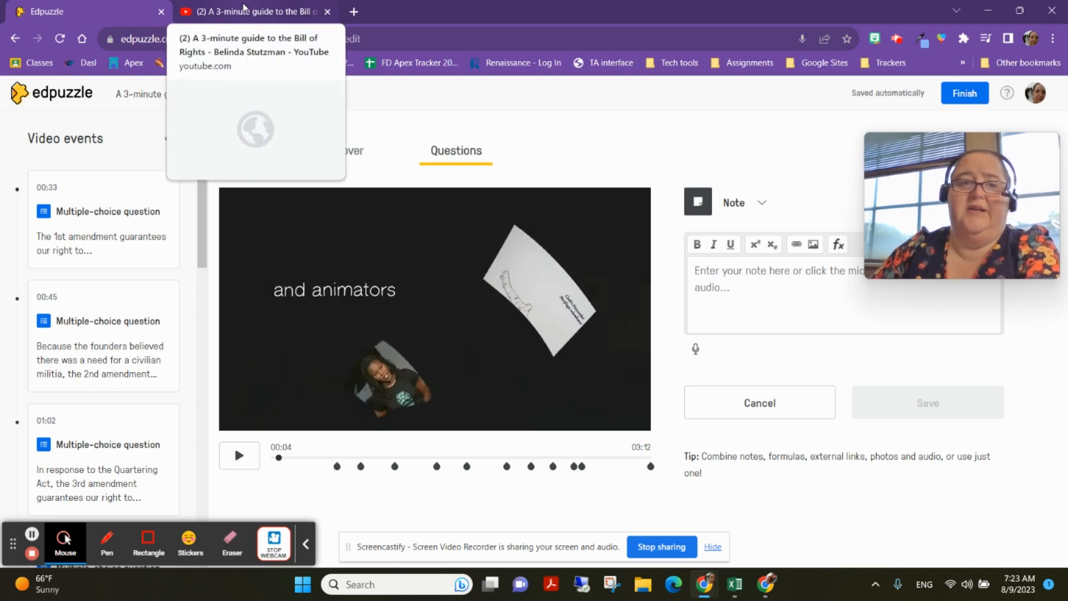
- Show the YouTube transcript and scroll it to the Second and Third Amendment lines
{"action": "left_click", "coordinate": [252, 11]}
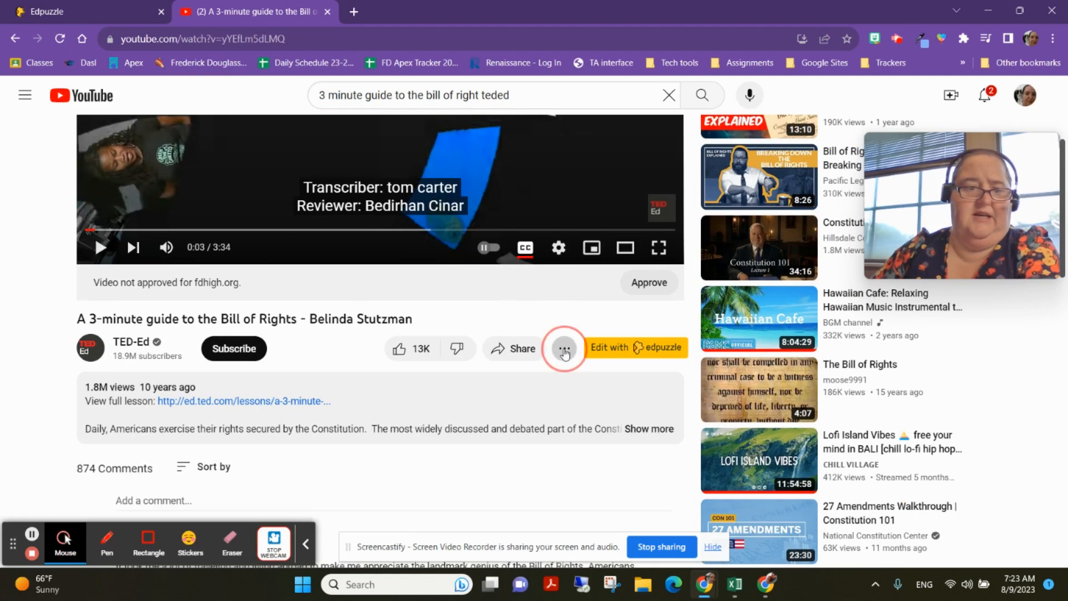
{"action": "left_click", "coordinate": [564, 348]}
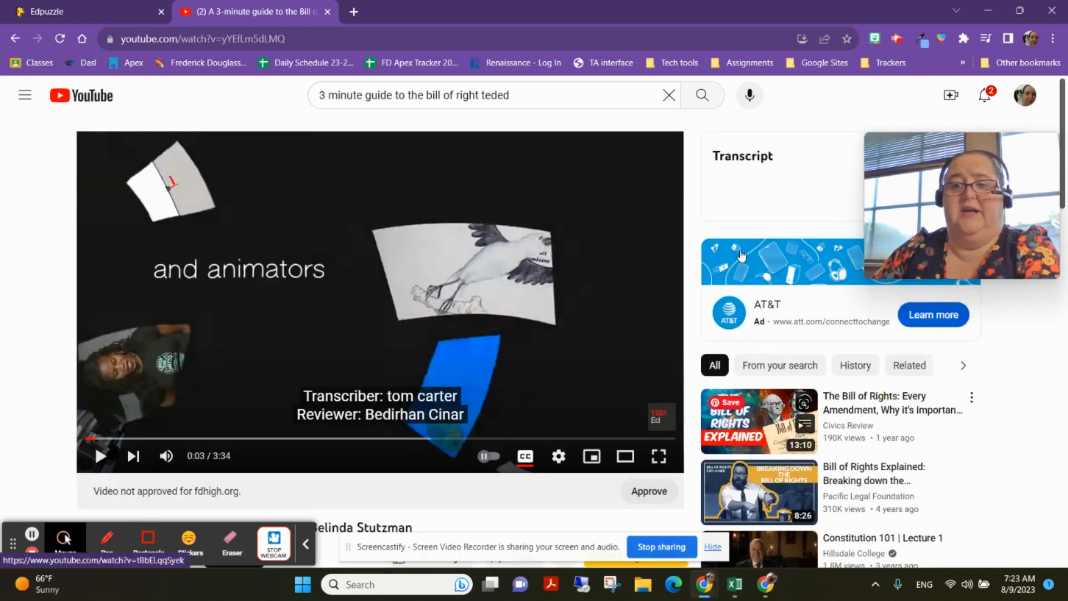
{"action": "scroll", "scroll_direction": "down", "scroll_amount": 3}
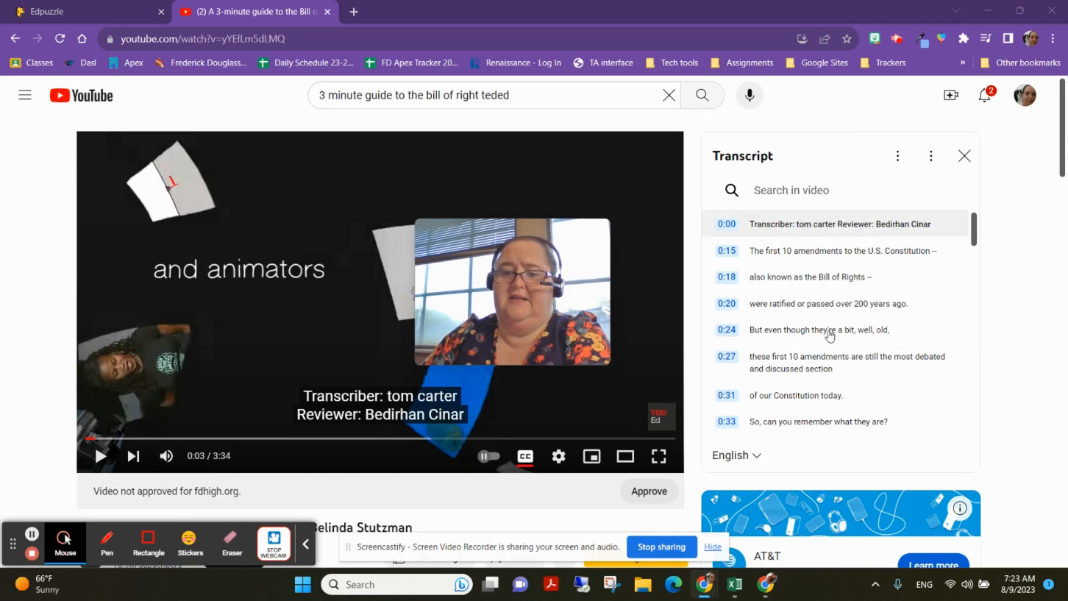
{"action": "scroll", "scroll_direction": "down", "scroll_amount": 3}
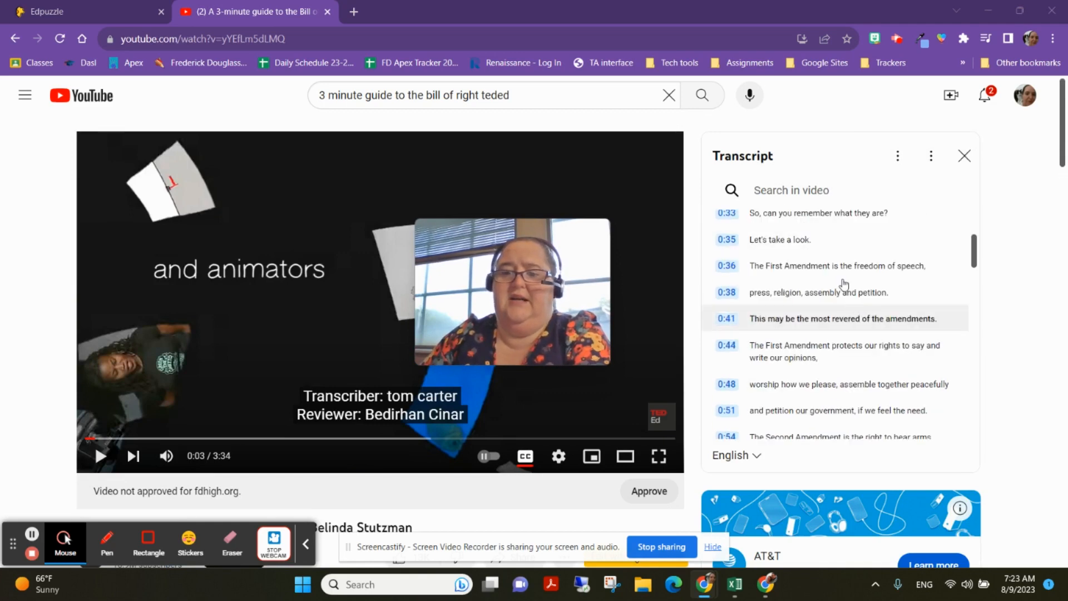
{"action": "scroll", "scroll_direction": "down", "scroll_amount": 3}
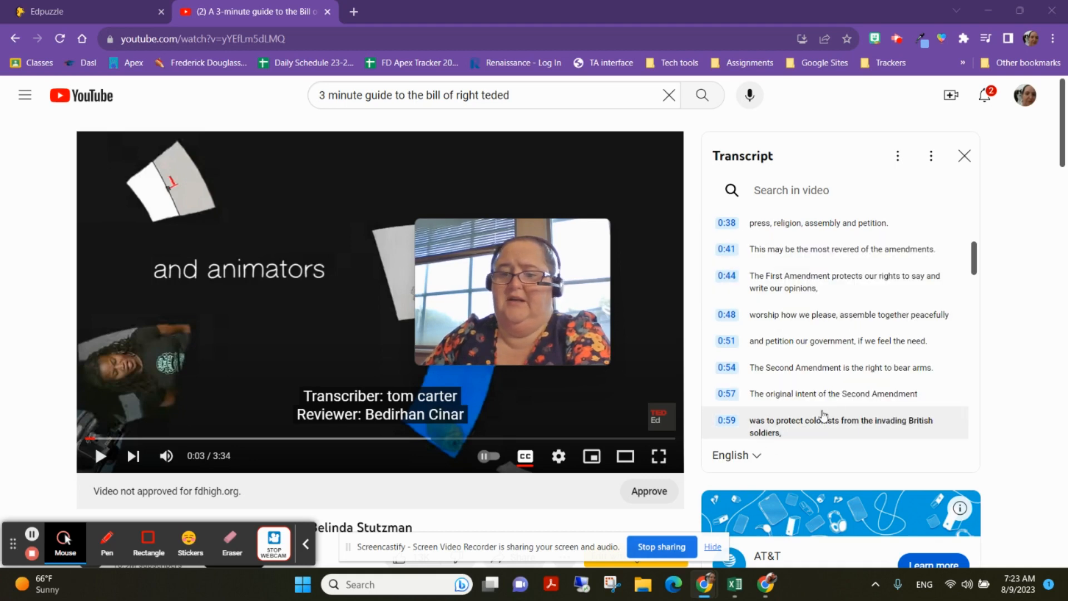
{"action": "scroll", "scroll_direction": "down", "scroll_amount": 3}
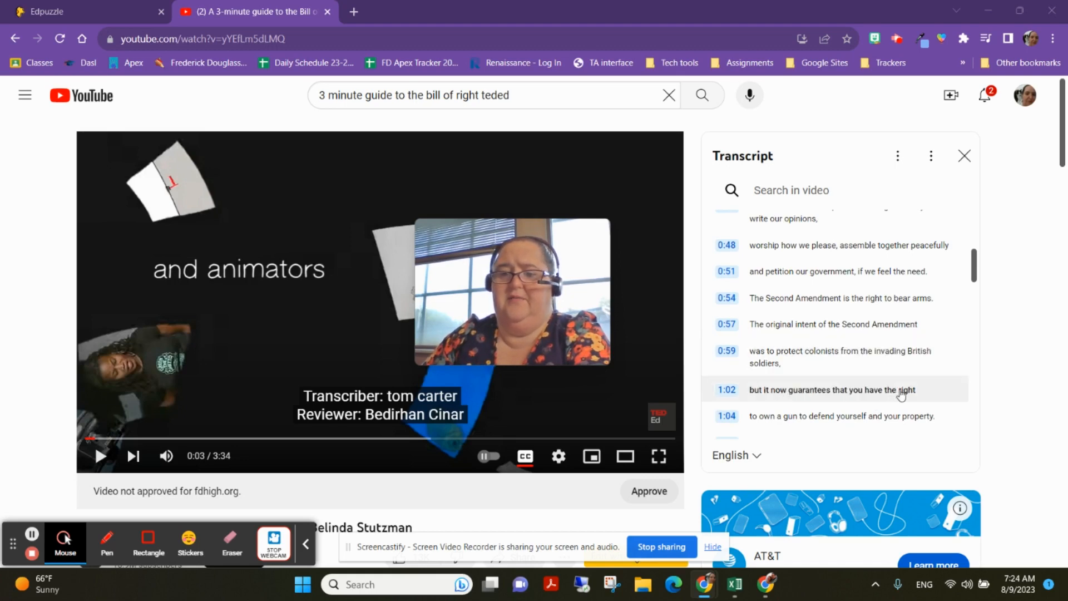
{"action": "scroll", "scroll_direction": "down", "scroll_amount": 3}
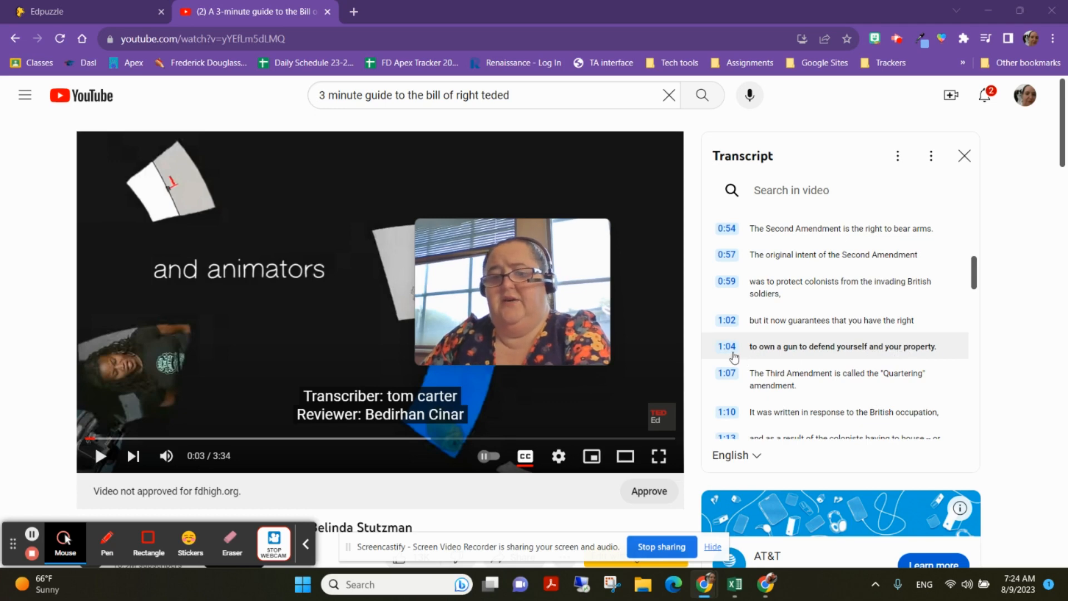
{"action": "mouse_move", "coordinate": [724, 356]}
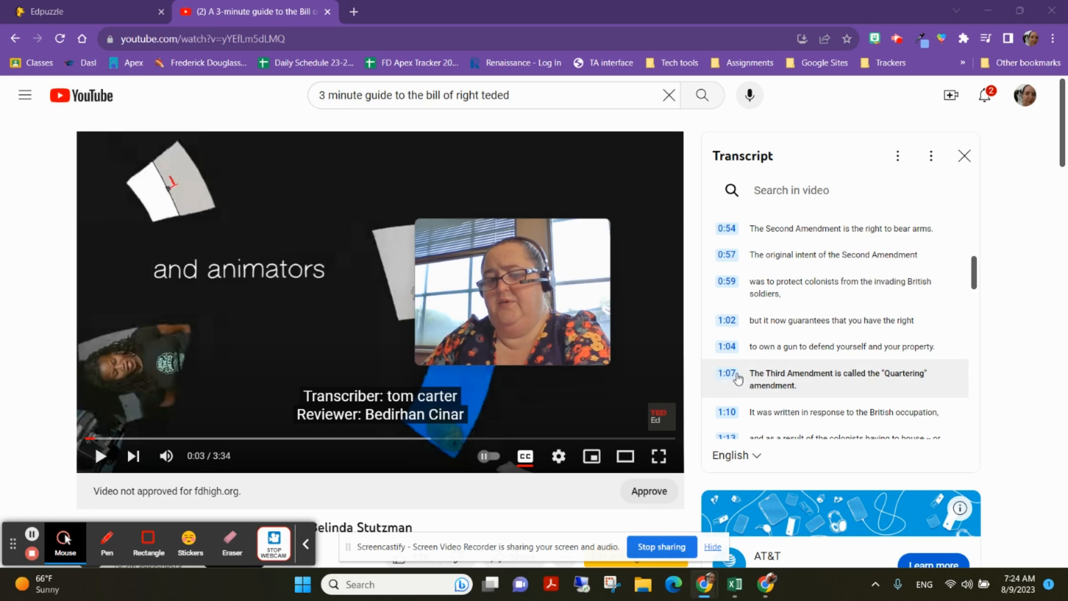
- Back in Edpuzzle, cancel the empty note and start a blank multiple-choice question near 00:33
{"action": "left_click", "coordinate": [81, 11]}
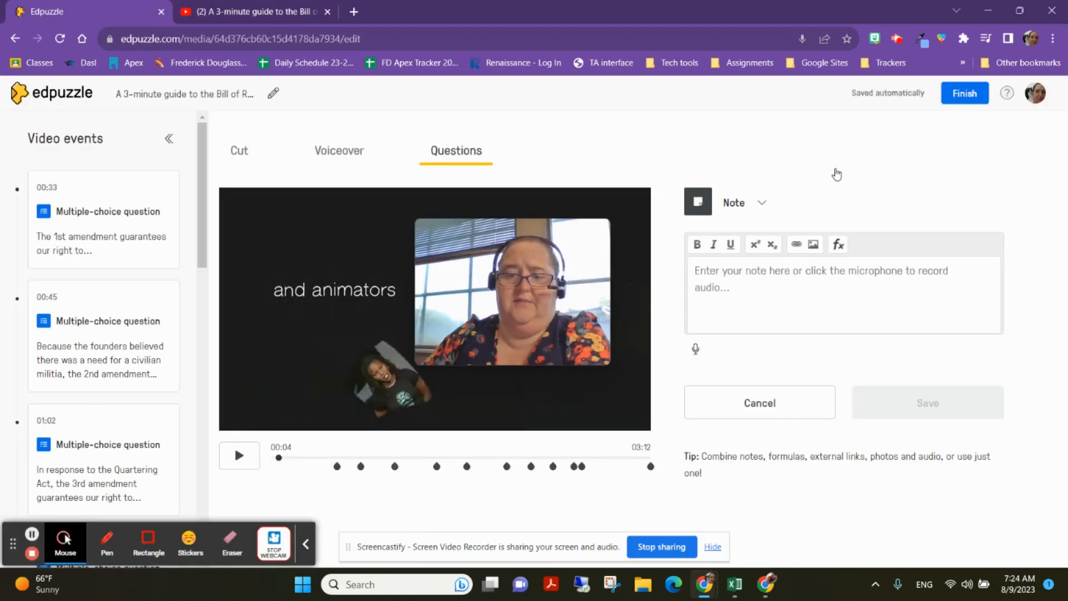
{"action": "left_click", "coordinate": [757, 403]}
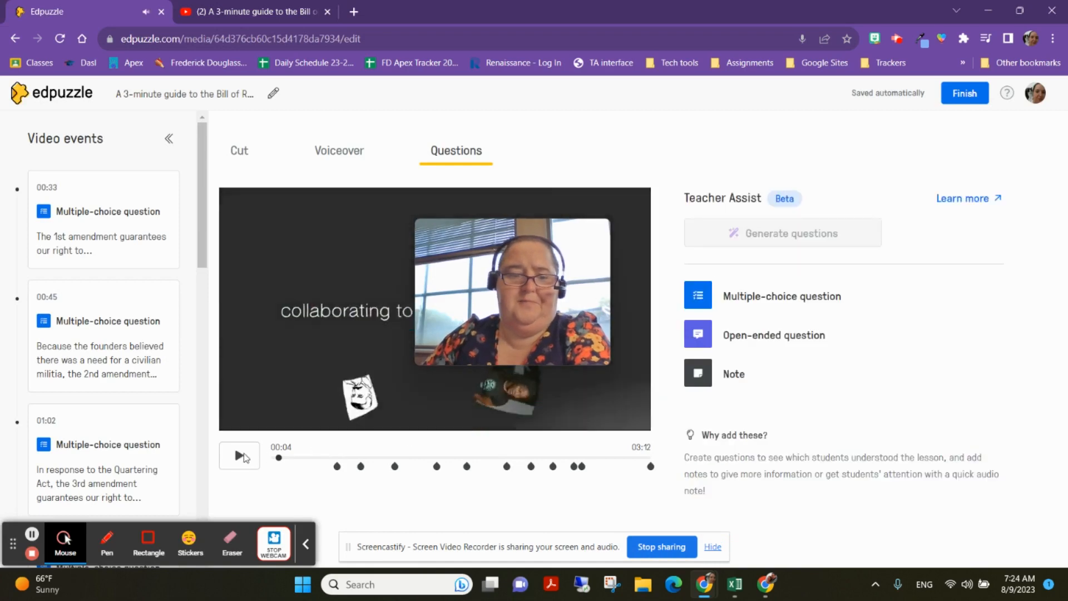
{"action": "left_click", "coordinate": [239, 455]}
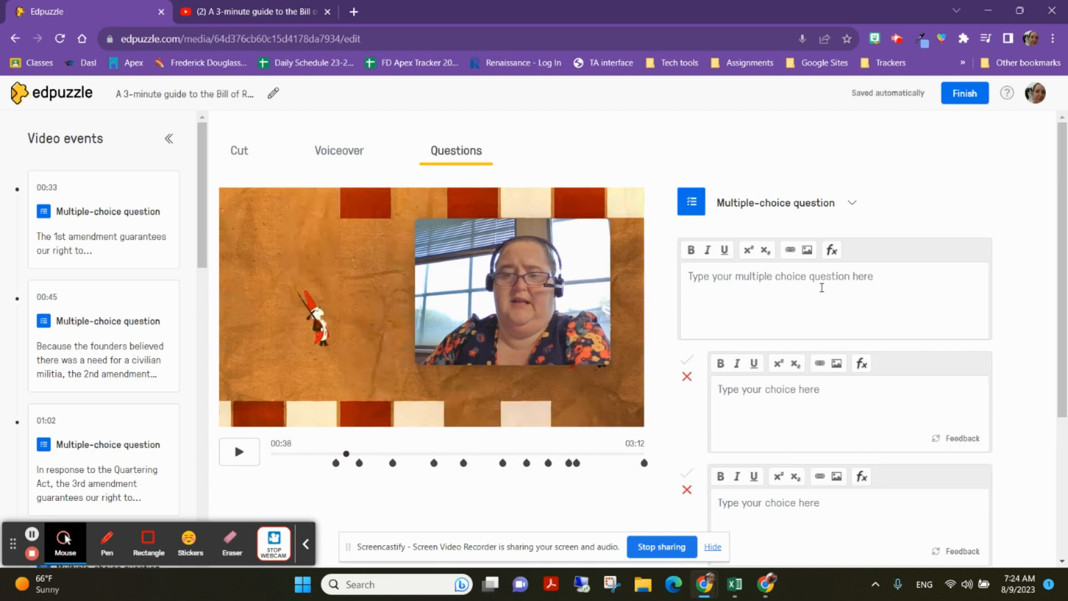
{"action": "scroll", "scroll_direction": "down", "scroll_amount": 3}
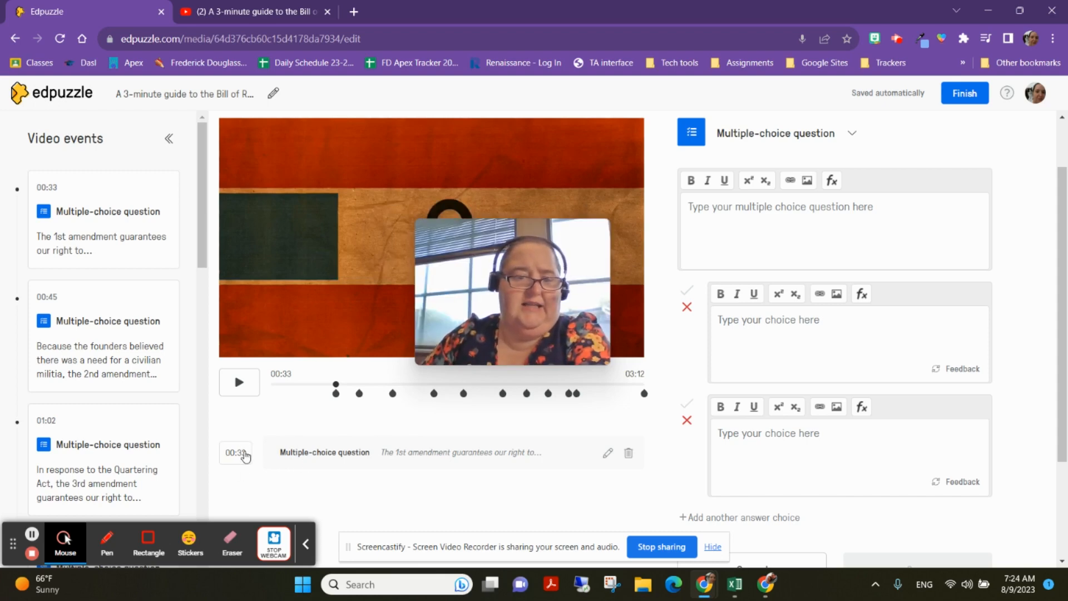
- Move the 1st-amendment question to 01:07 and start feedback on its first answer choice
{"action": "left_click", "coordinate": [235, 453]}
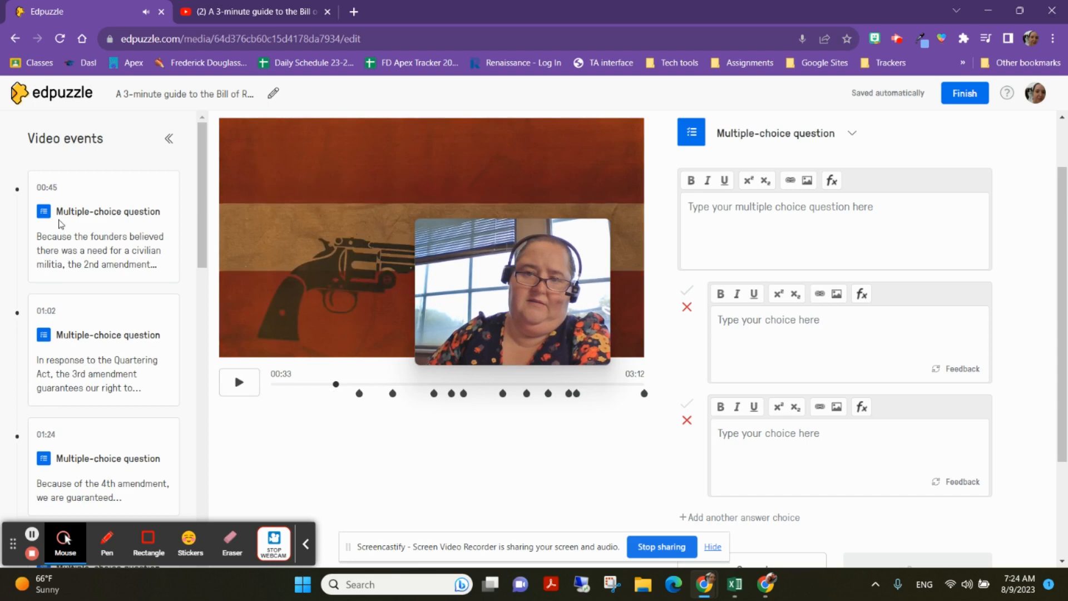
{"action": "left_click", "coordinate": [239, 382]}
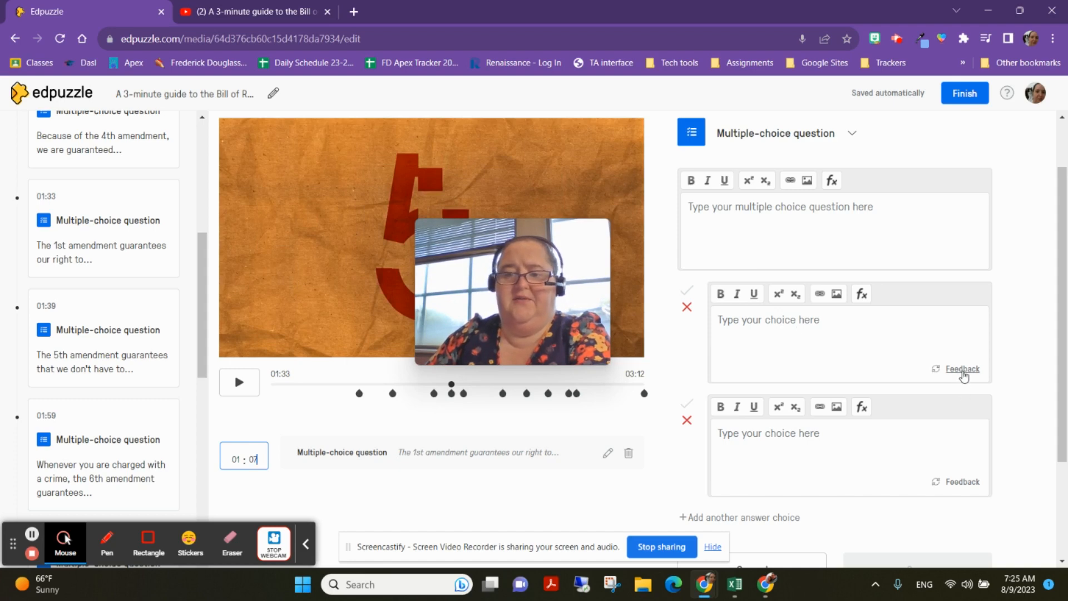
{"action": "left_click", "coordinate": [962, 369]}
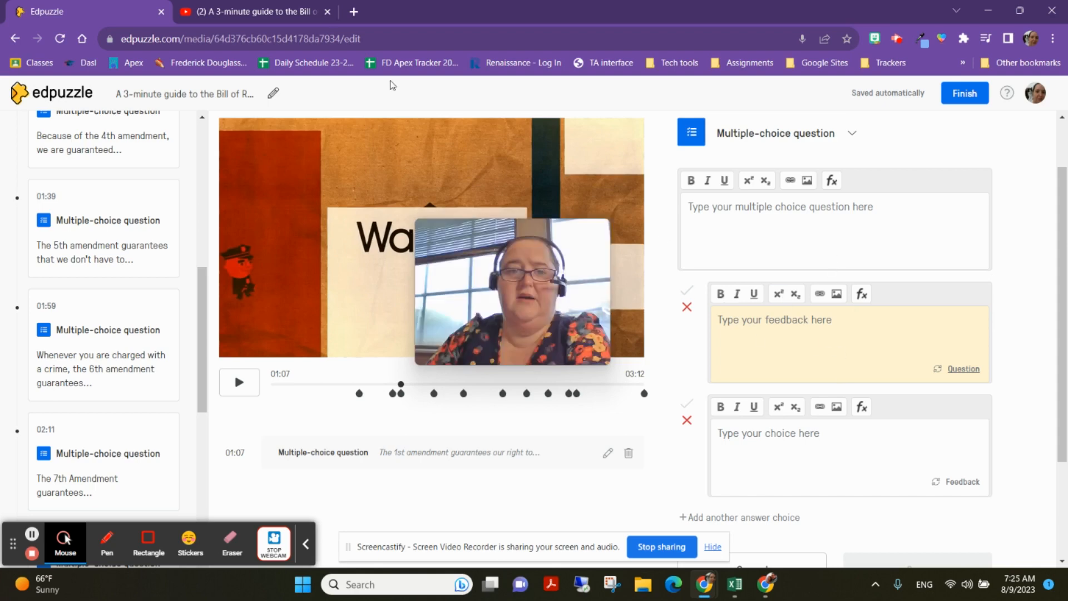
{"action": "left_click", "coordinate": [253, 11]}
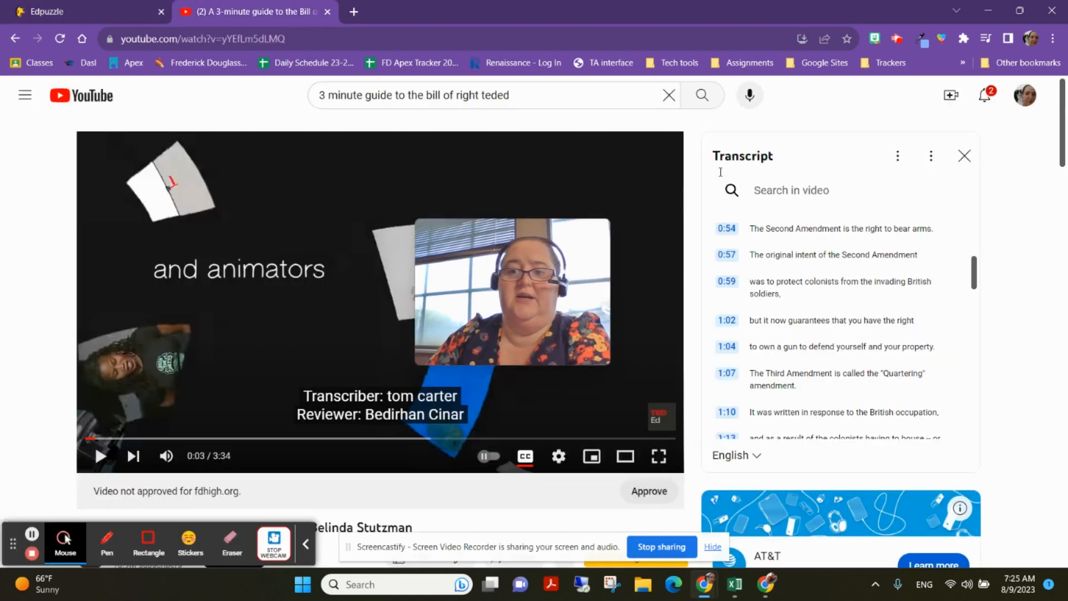
{"action": "scroll", "scroll_direction": "down", "scroll_amount": 3}
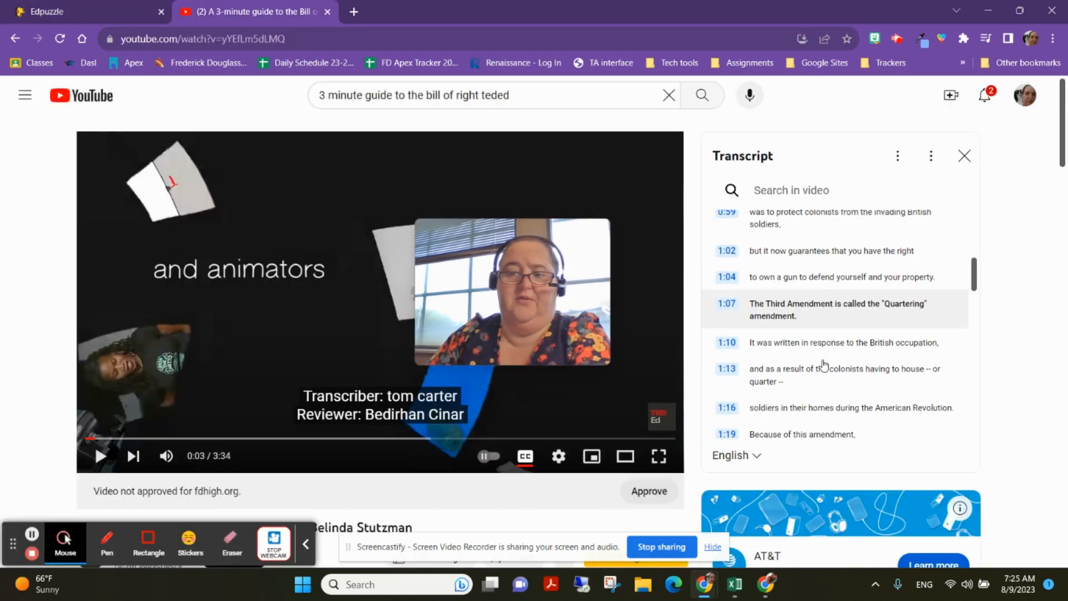
{"action": "scroll", "scroll_direction": "down", "scroll_amount": 3}
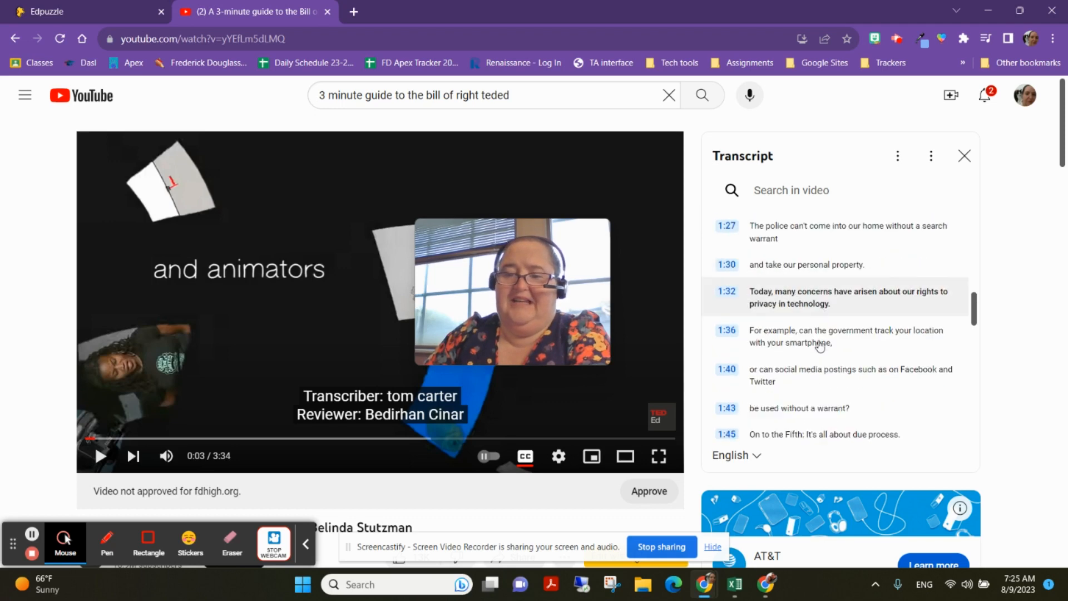
{"action": "scroll", "scroll_direction": "down", "scroll_amount": 3}
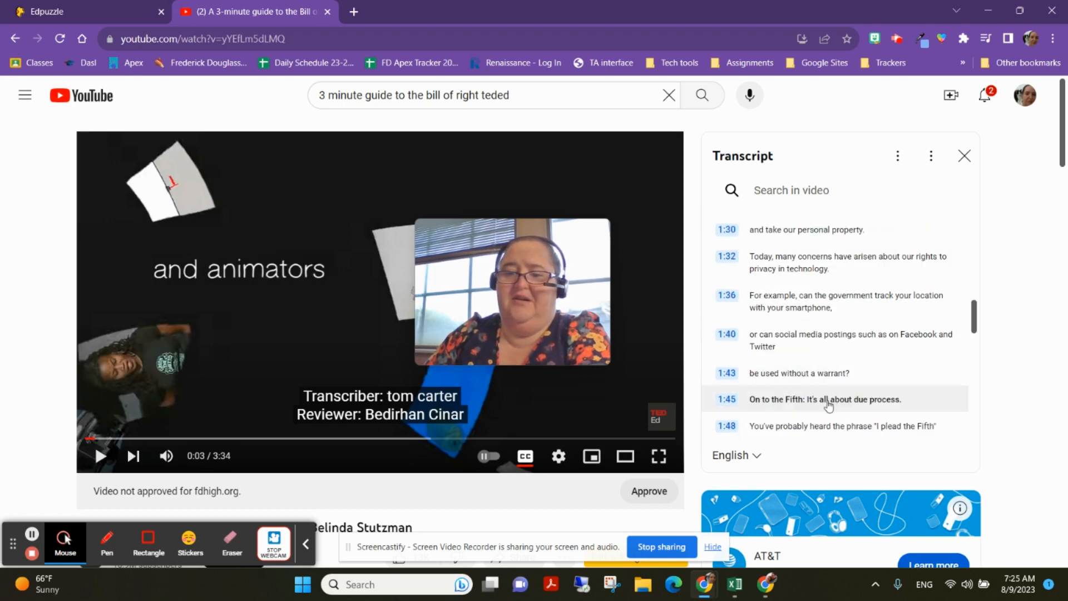
{"action": "scroll", "scroll_direction": "down", "scroll_amount": 3}
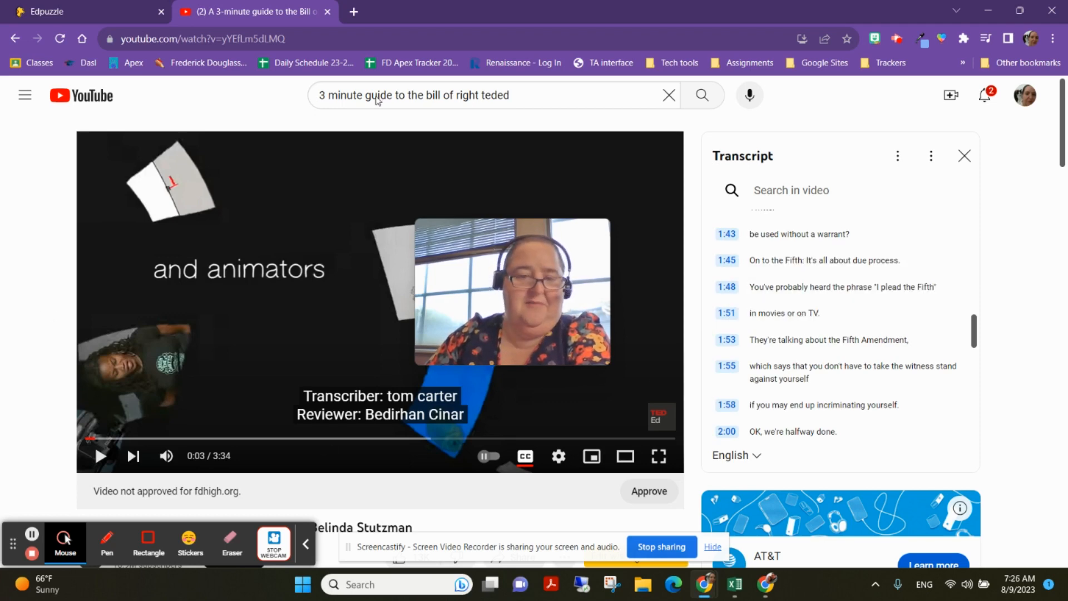
{"action": "left_click", "coordinate": [81, 11]}
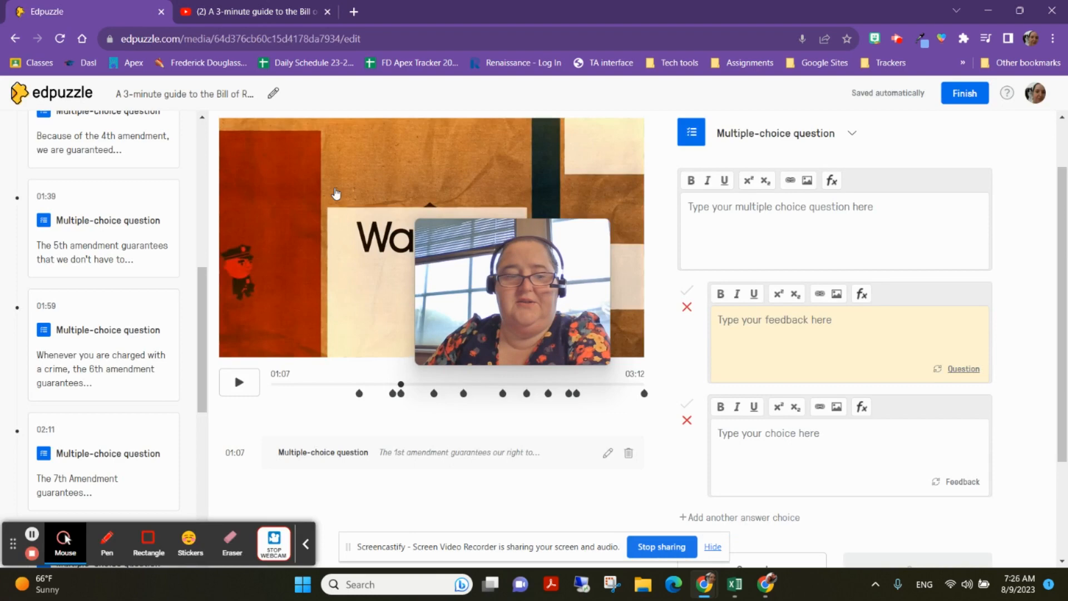
{"action": "mouse_move", "coordinate": [260, 312]}
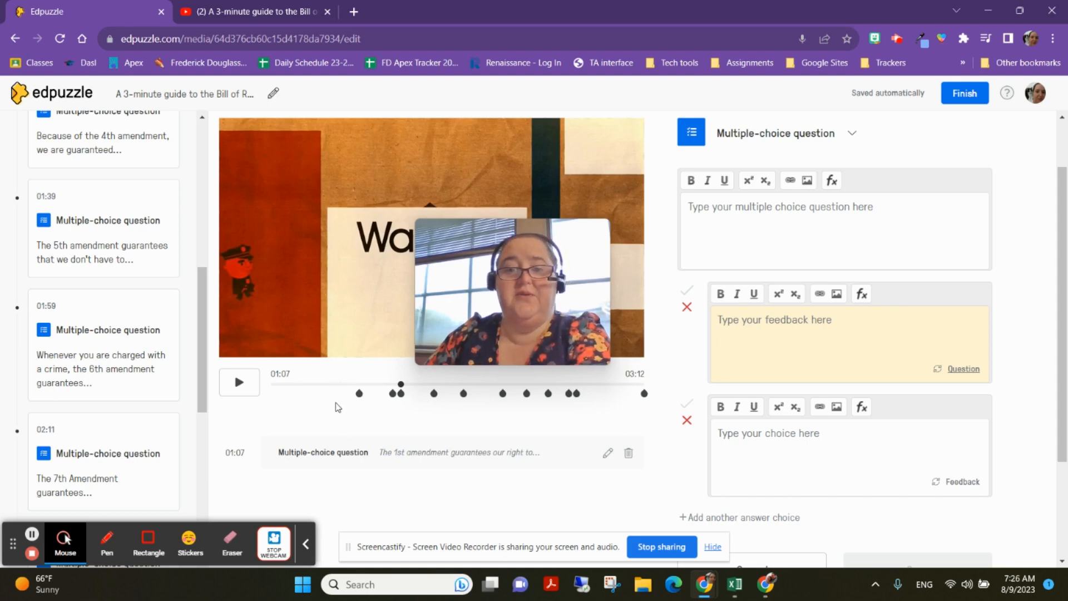
{"action": "mouse_move", "coordinate": [32, 553]}
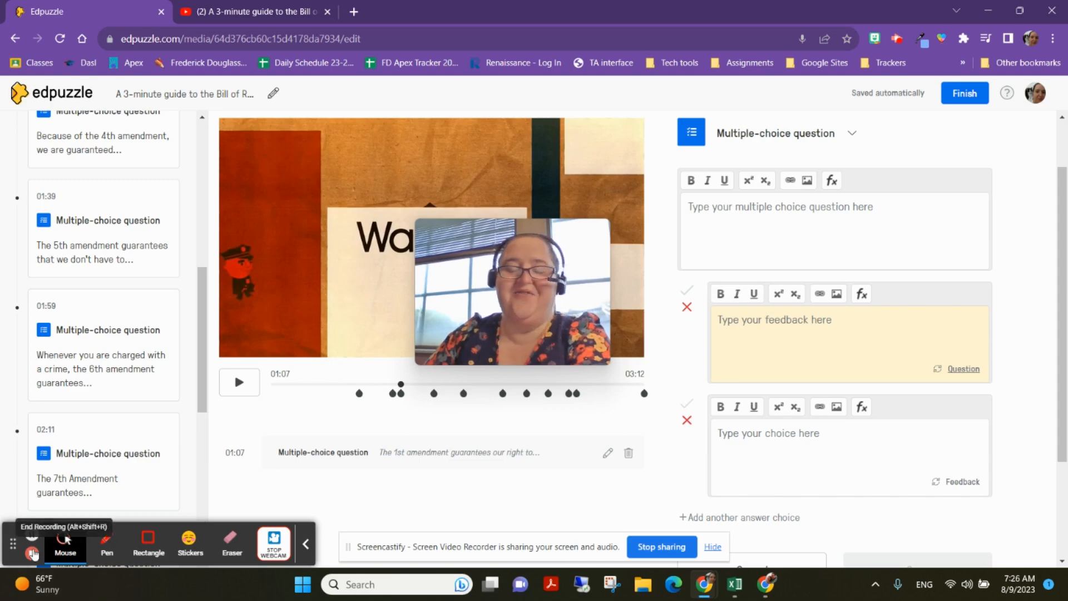